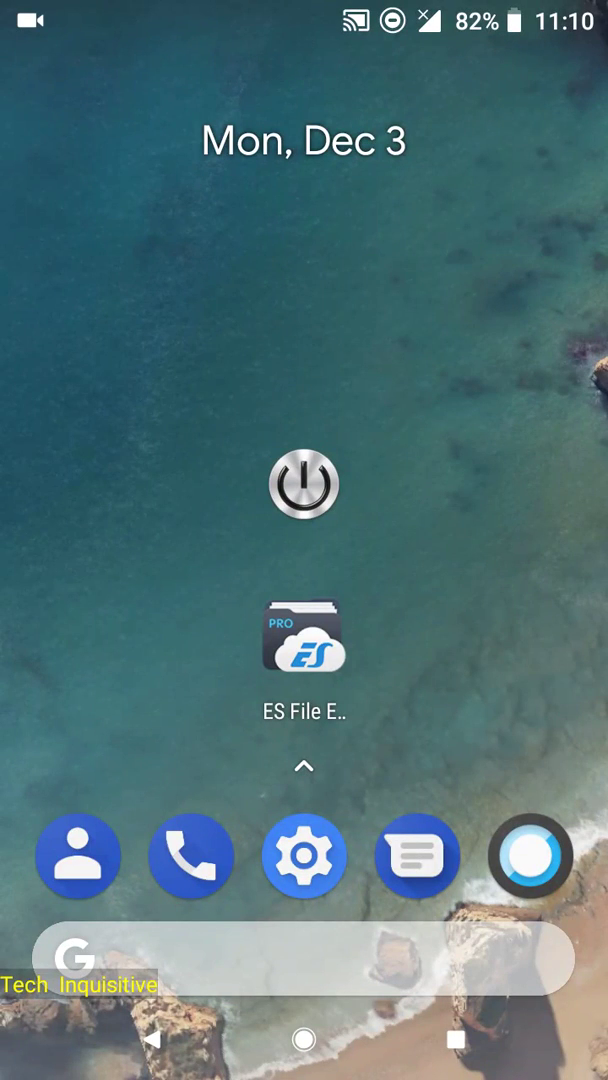
Step: Reach the About phone page showing Moto G Play on Android 8.1.0
click(304, 856)
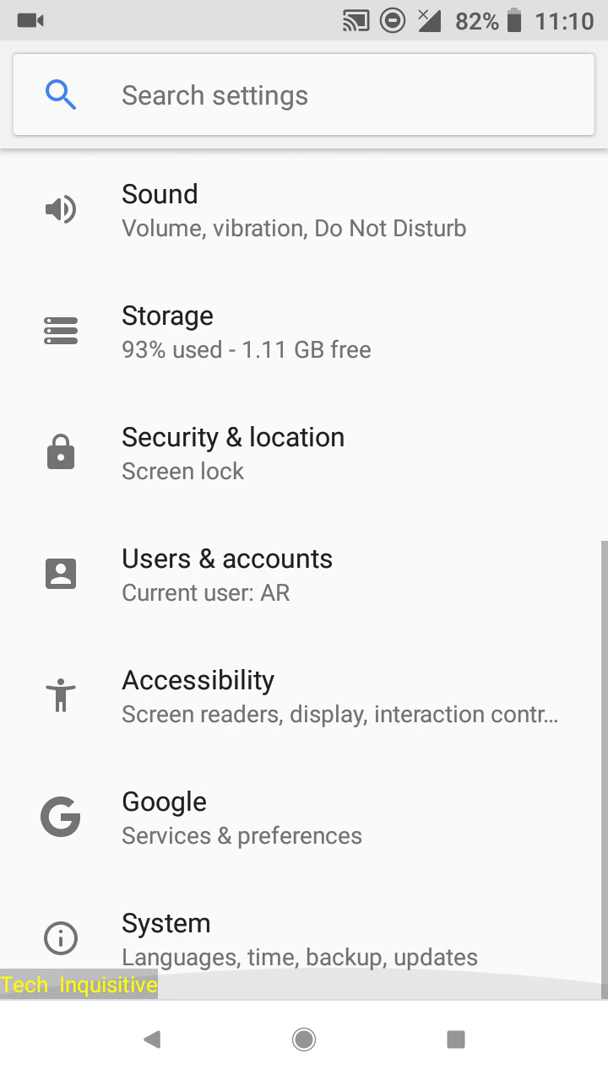
click(164, 924)
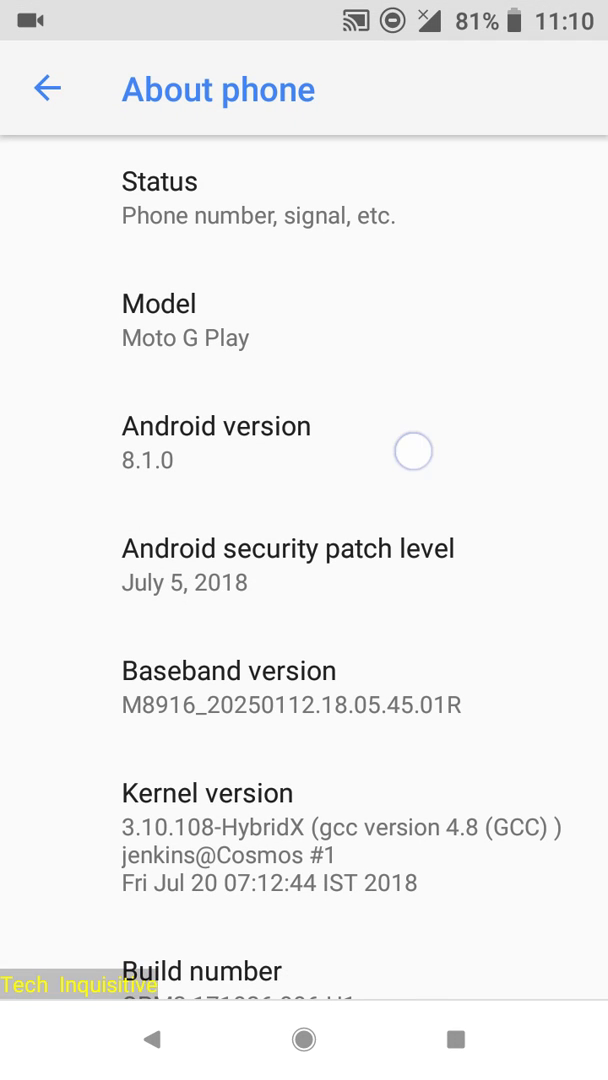
Step: View the Android version details, then return home and bring up the app drawer
click(216, 426)
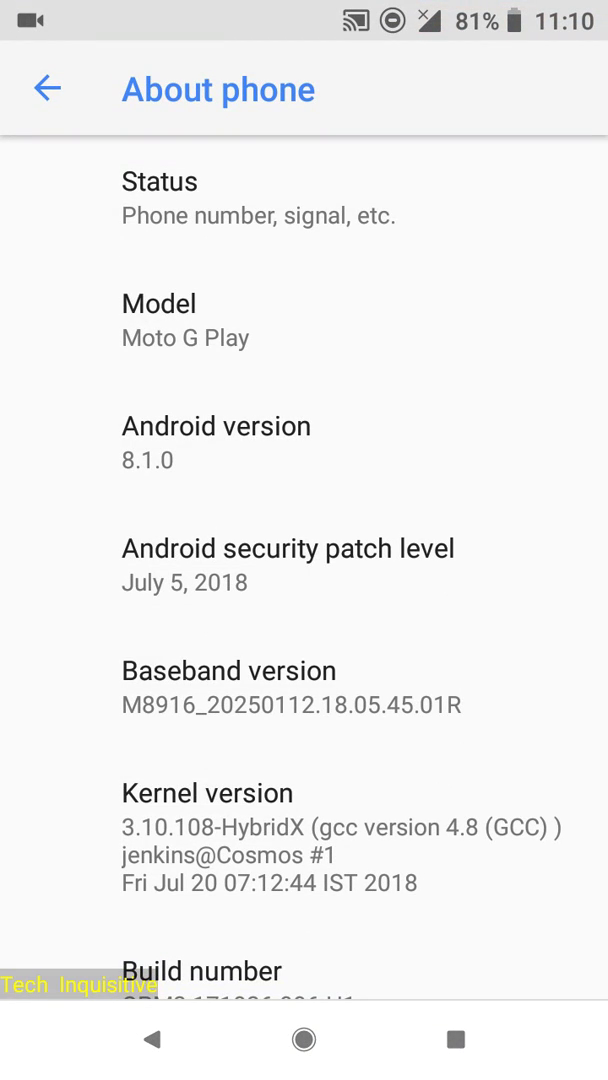
click(384, 588)
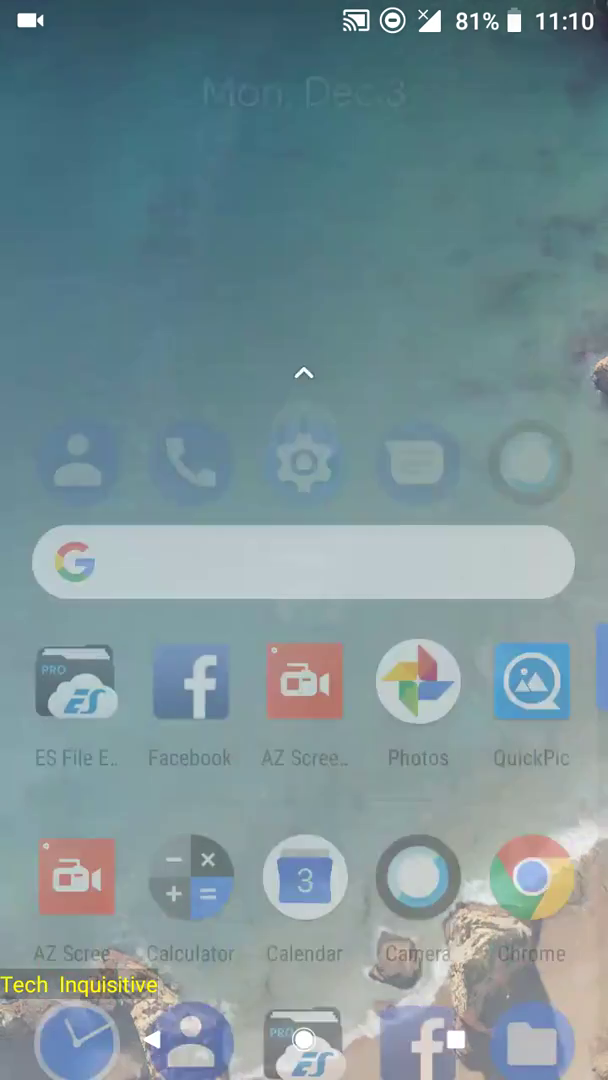
Step: Close the app drawer and expand quick settings to show the Wi-Fi, Bluetooth and Flashlight tiles
click(304, 374)
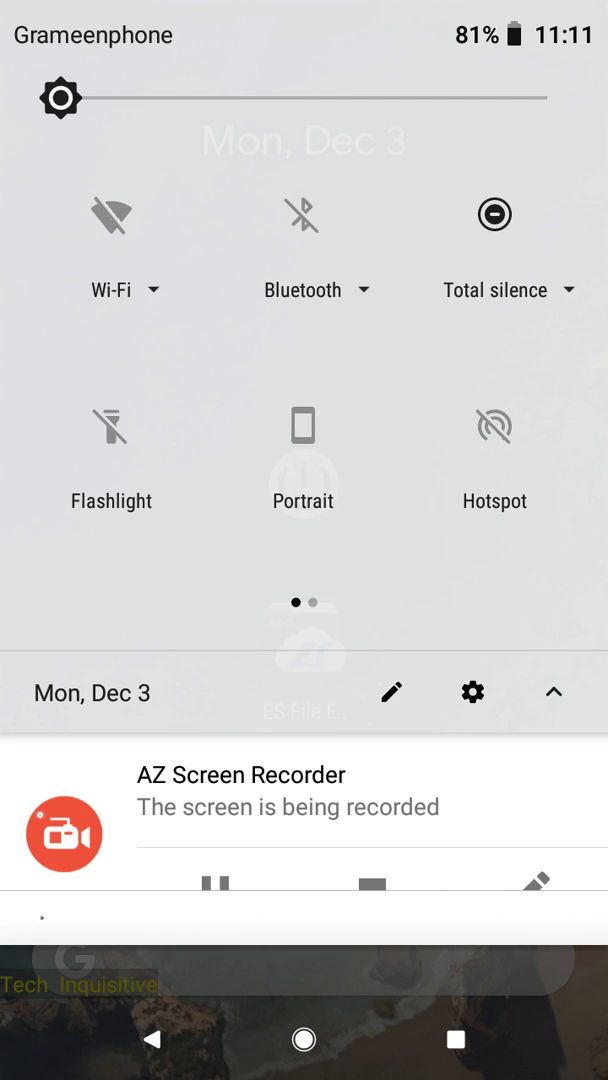
Step: Visit the quick settings tile editor from the second page and leave it for the Settings list
scroll(left, 3)
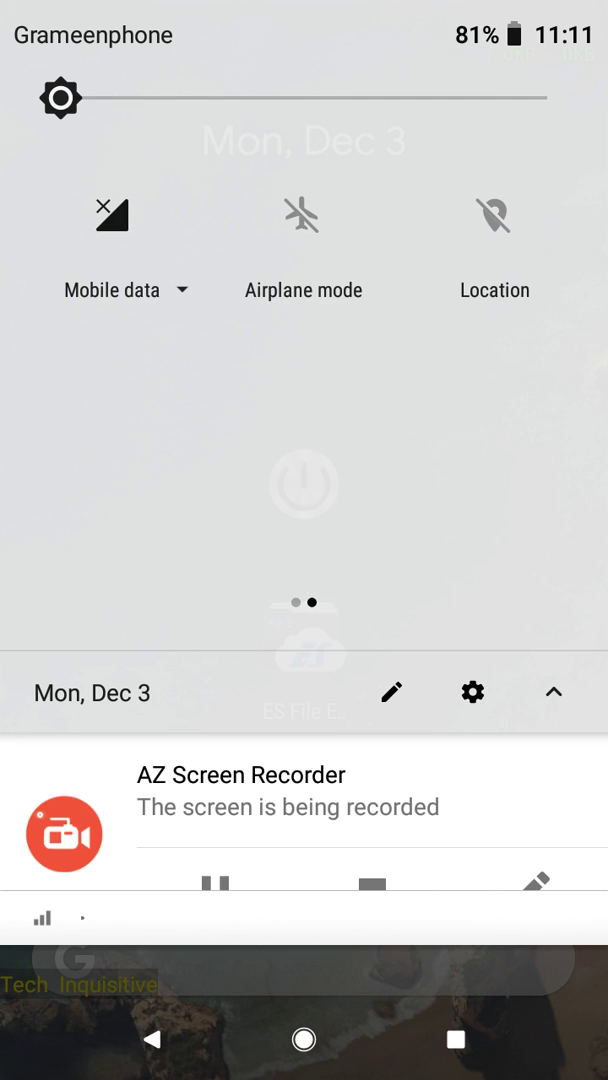
click(390, 692)
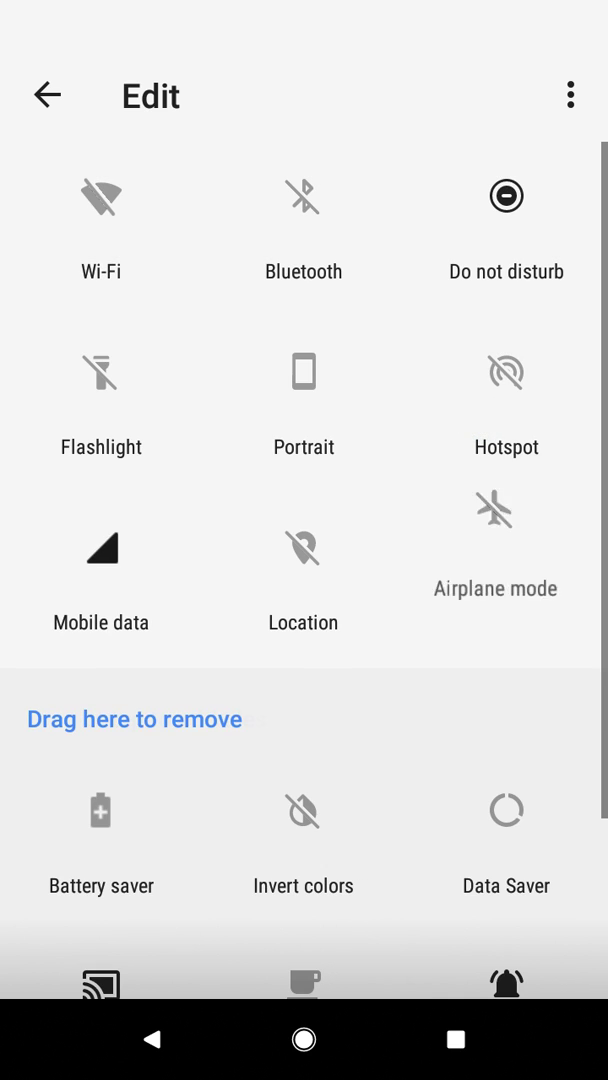
click(48, 96)
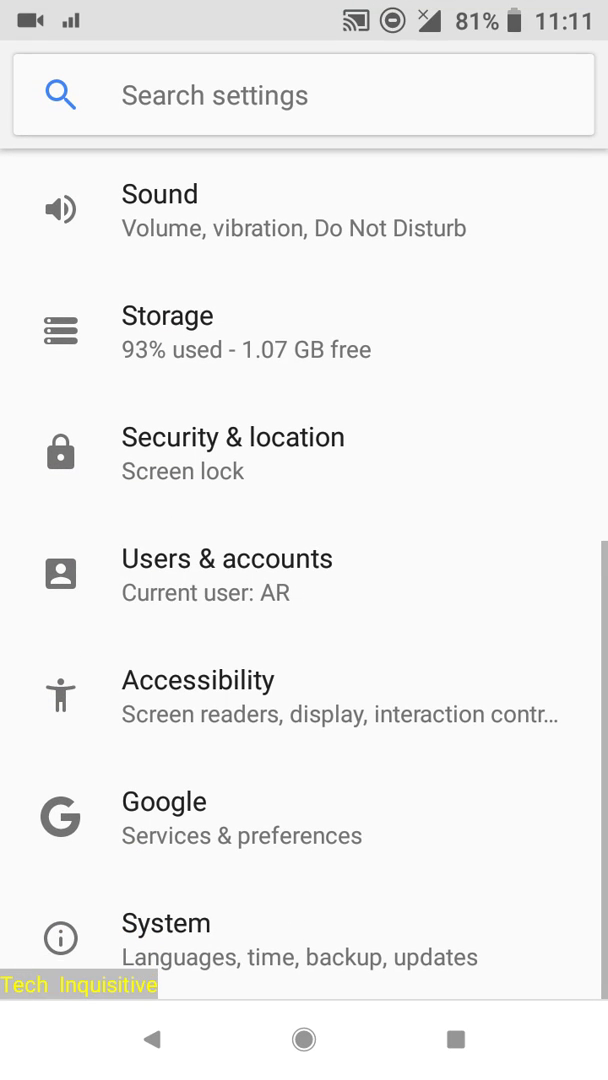
Step: Browse the Settings list and return to the home screen with the dock and ES File Explorer icon
click(300, 818)
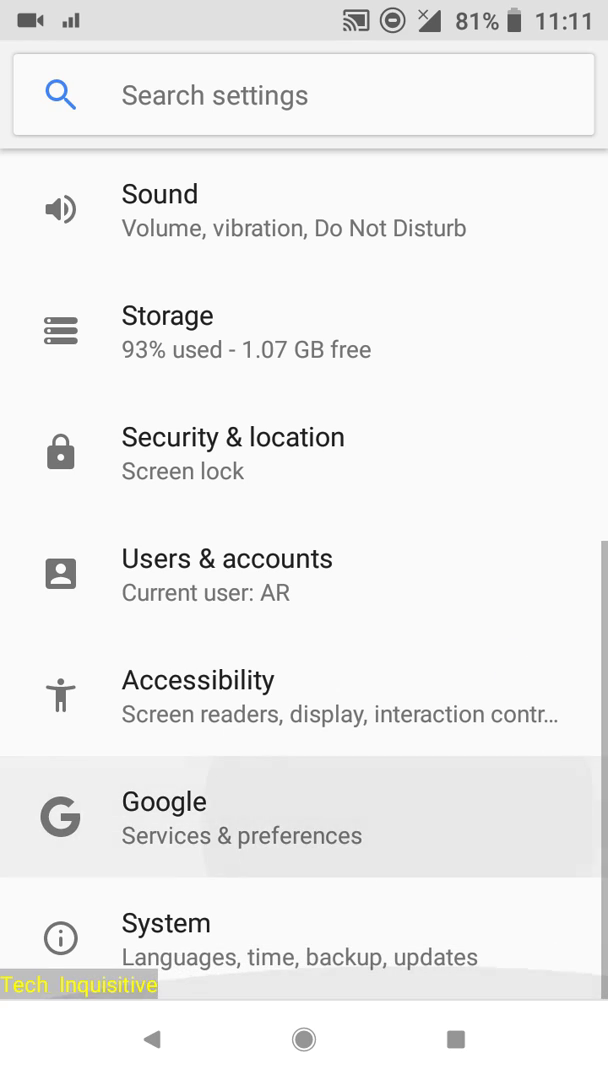
scroll(down, 3)
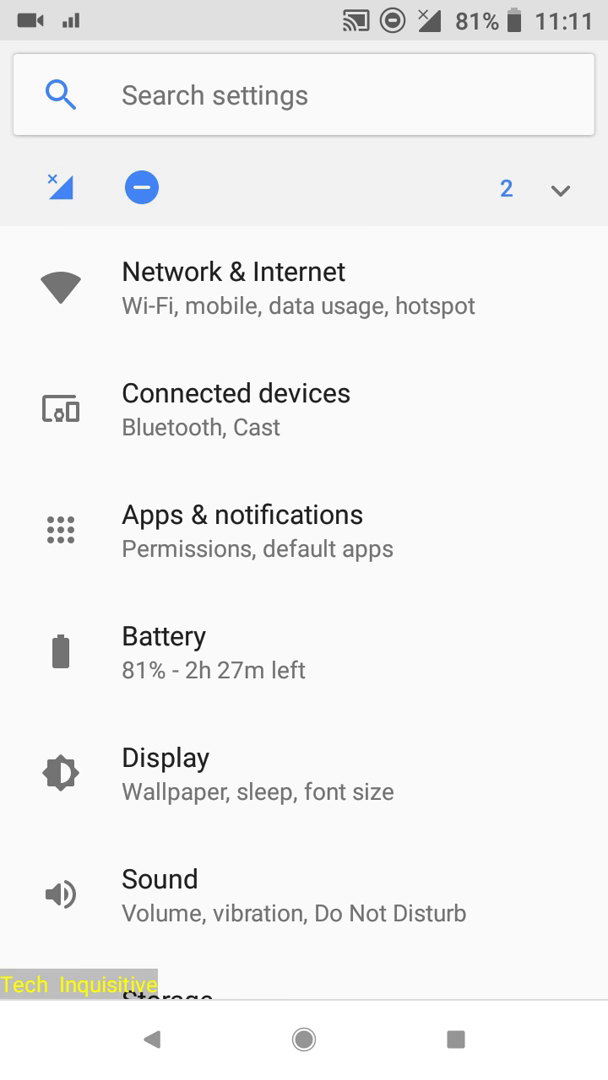
click(412, 832)
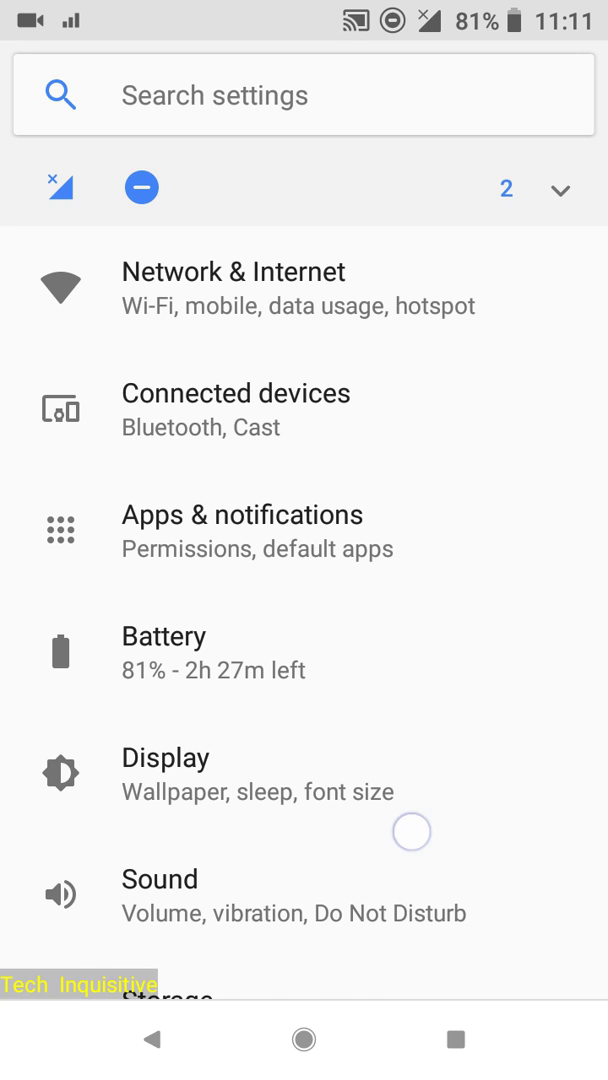
scroll(down, 3)
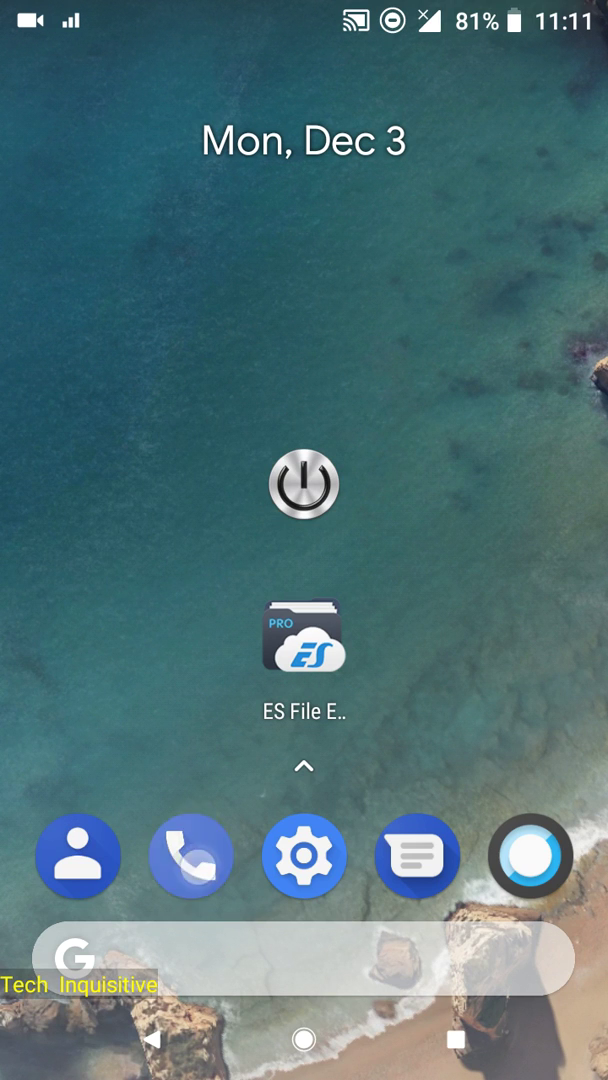
click(192, 856)
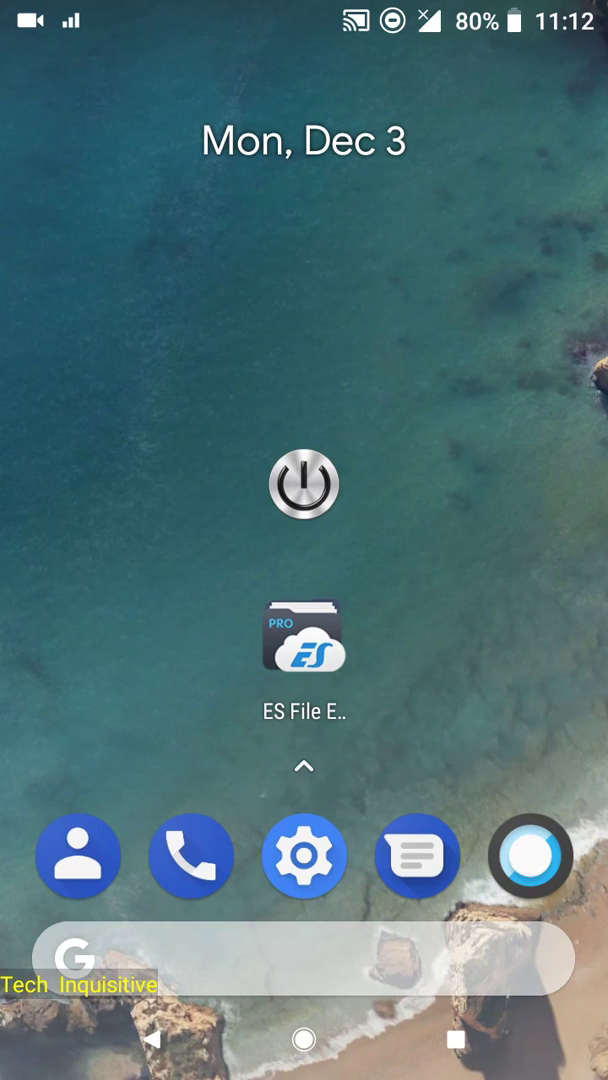
click(304, 484)
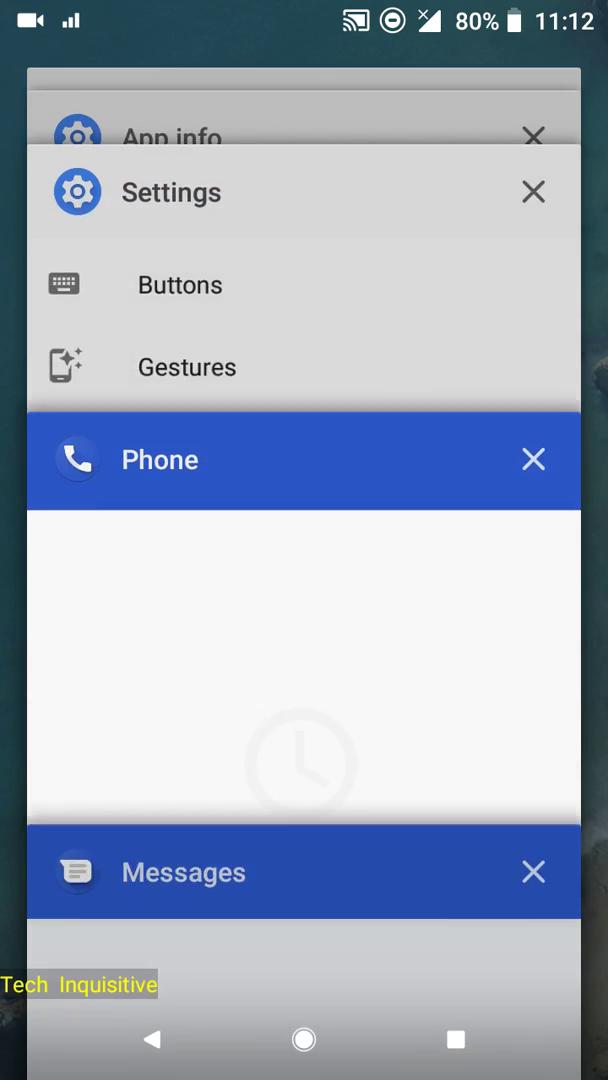
Step: Scroll through recent apps, then reopen the Settings list at Display, Storage and Accessibility
scroll(down, 3)
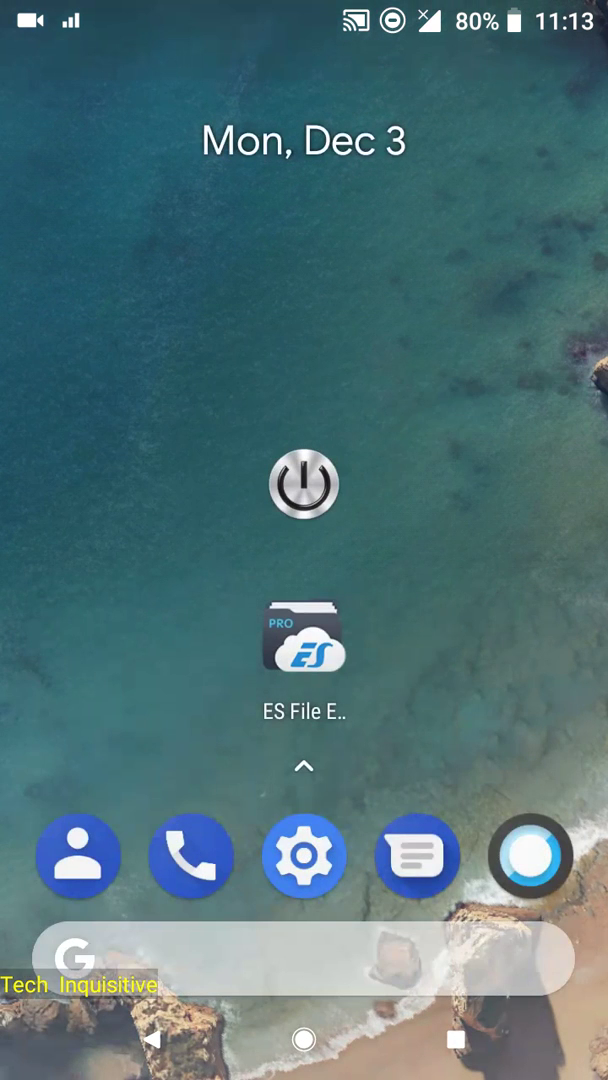
click(304, 856)
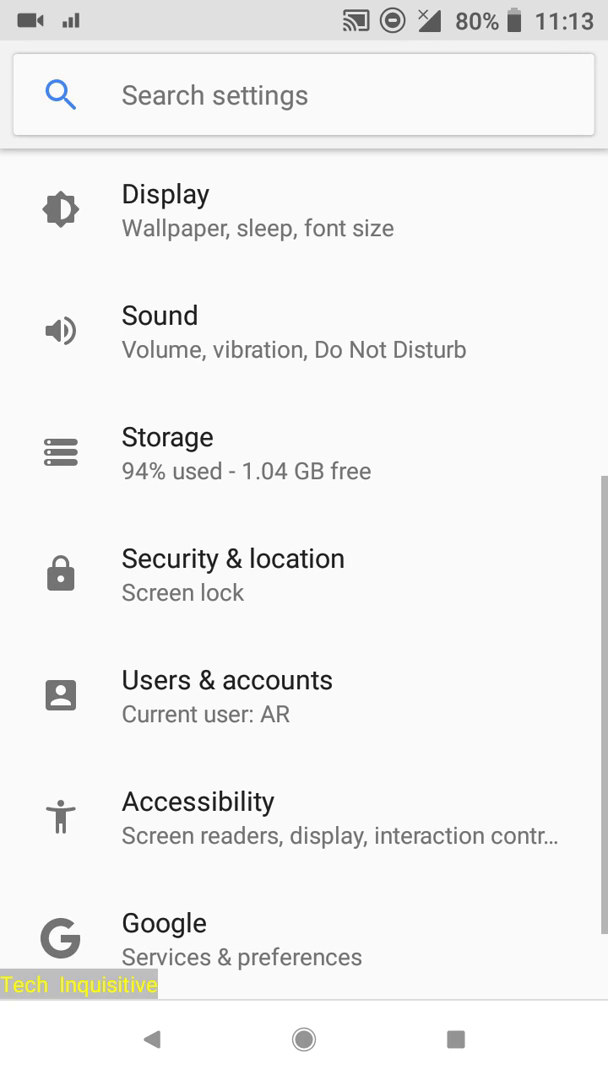